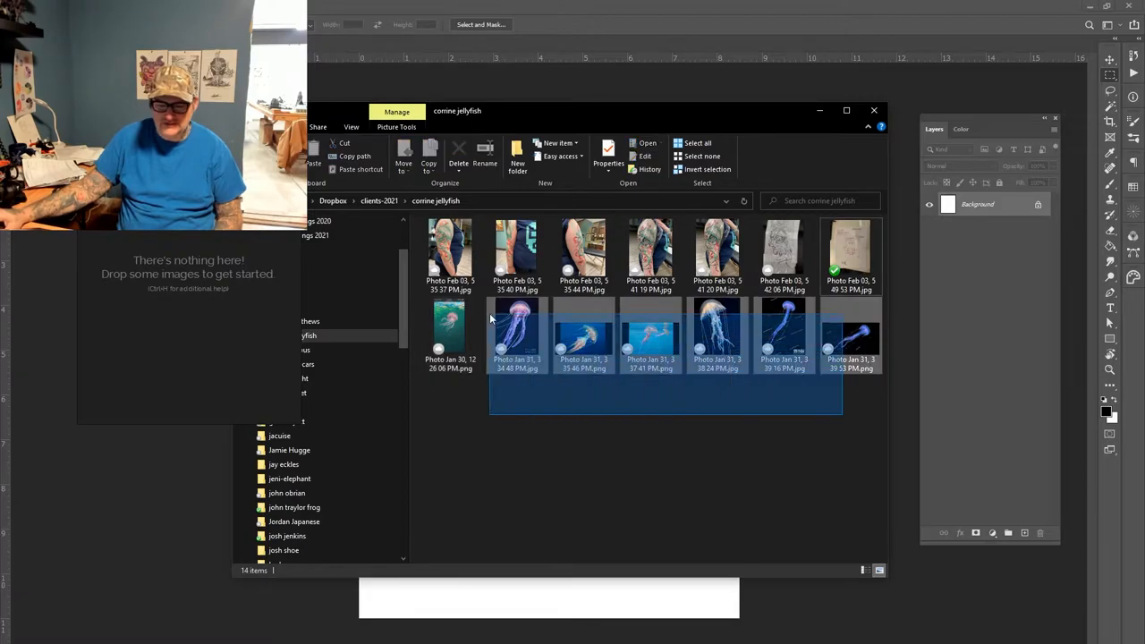
Bring the tattoo progress and jellyfish reference photos onto the PureRef board
{"action": "left_click", "coordinate": [652, 337]}
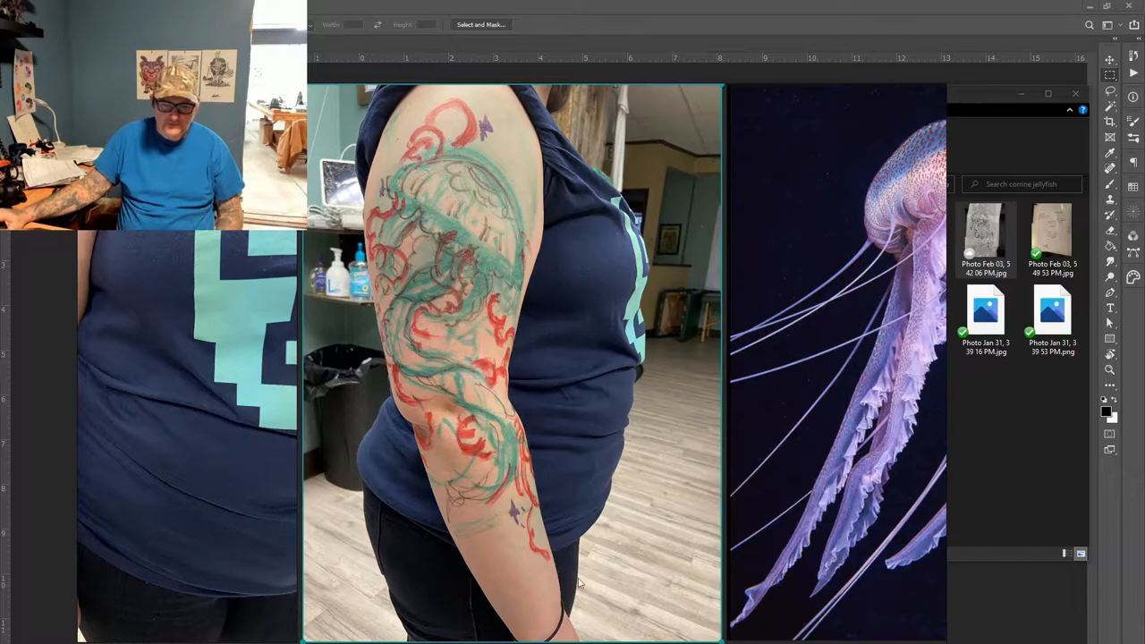
{"action": "mouse_move", "coordinate": [401, 435]}
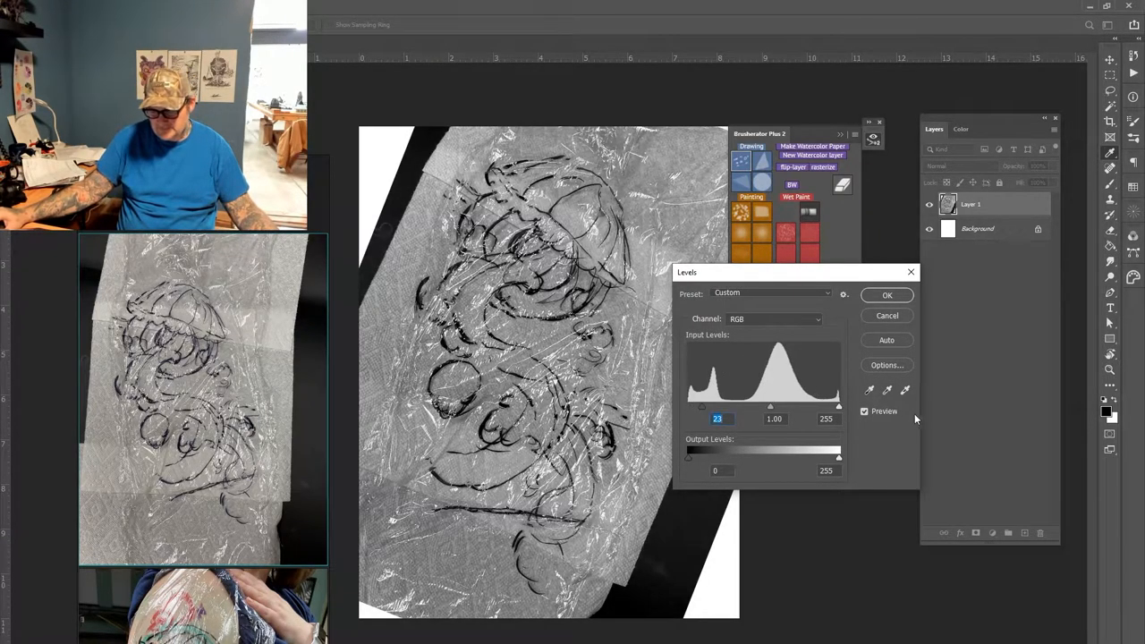
Adjust Levels: white input to 207 and midtones to about 3.95 to wash out the paper
{"action": "left_click_drag", "start_coordinate": [837, 406], "coordinate": [808, 406]}
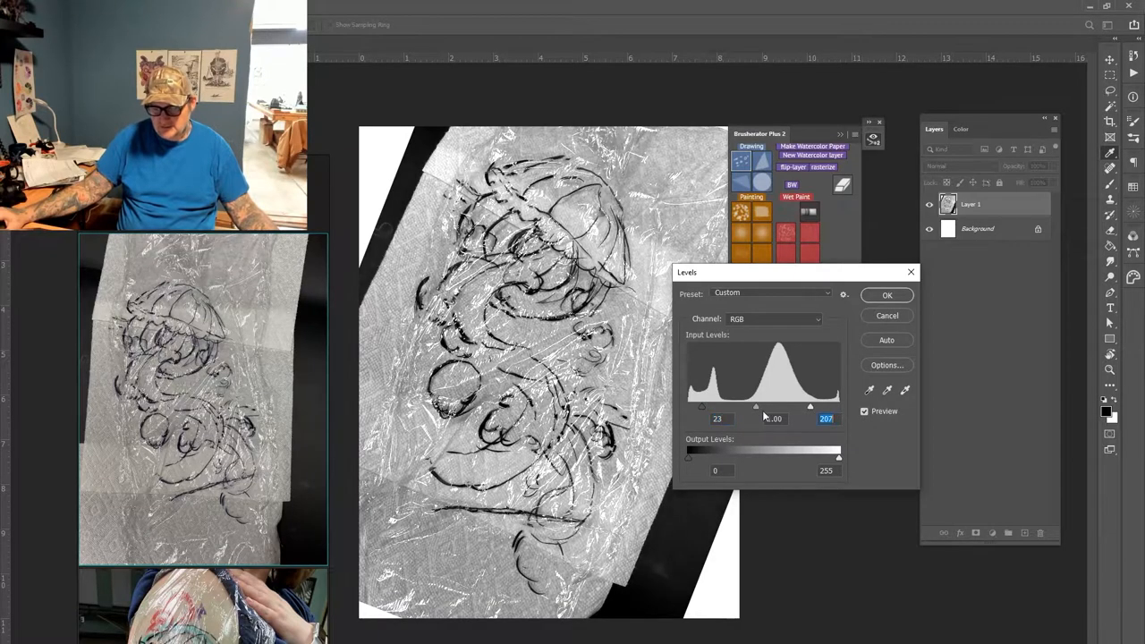
{"action": "left_click_drag", "start_coordinate": [755, 406], "coordinate": [731, 406]}
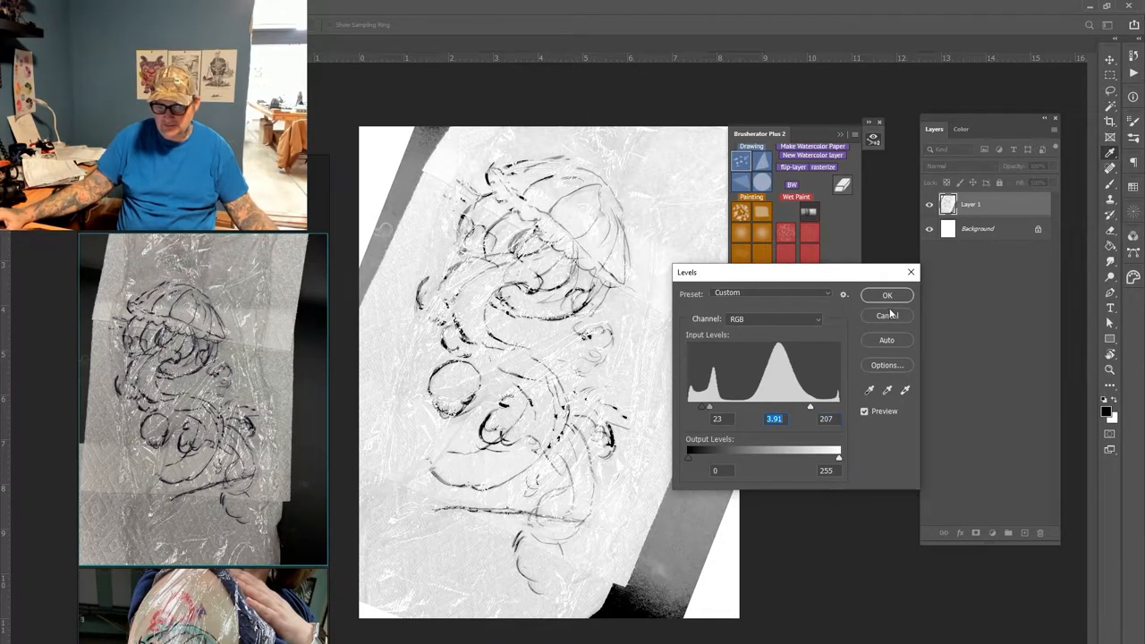
{"action": "left_click", "coordinate": [888, 295]}
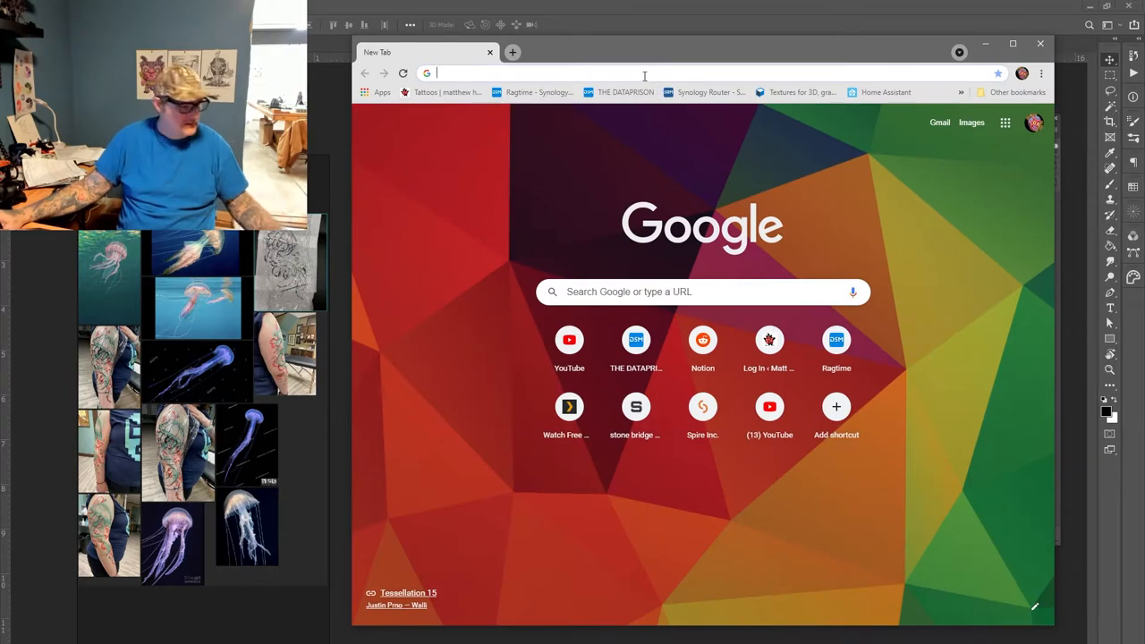
Search Google for 'jellyfish vintage postcard' from the Chrome address bar
{"action": "type", "text": "jellyf"}
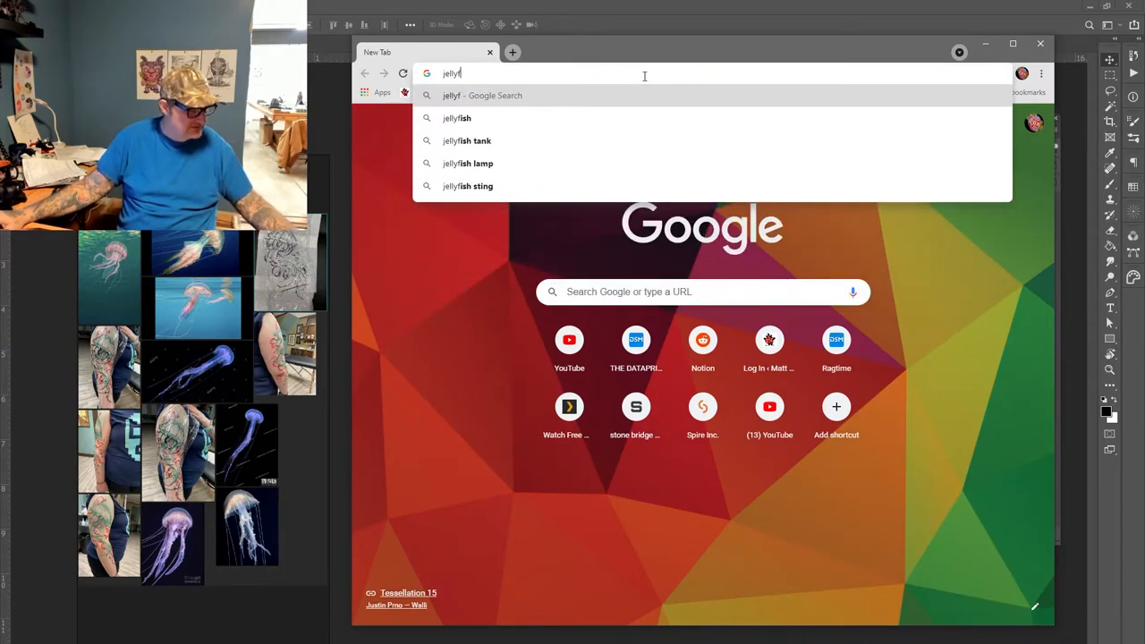
{"action": "type", "text": "ish"}
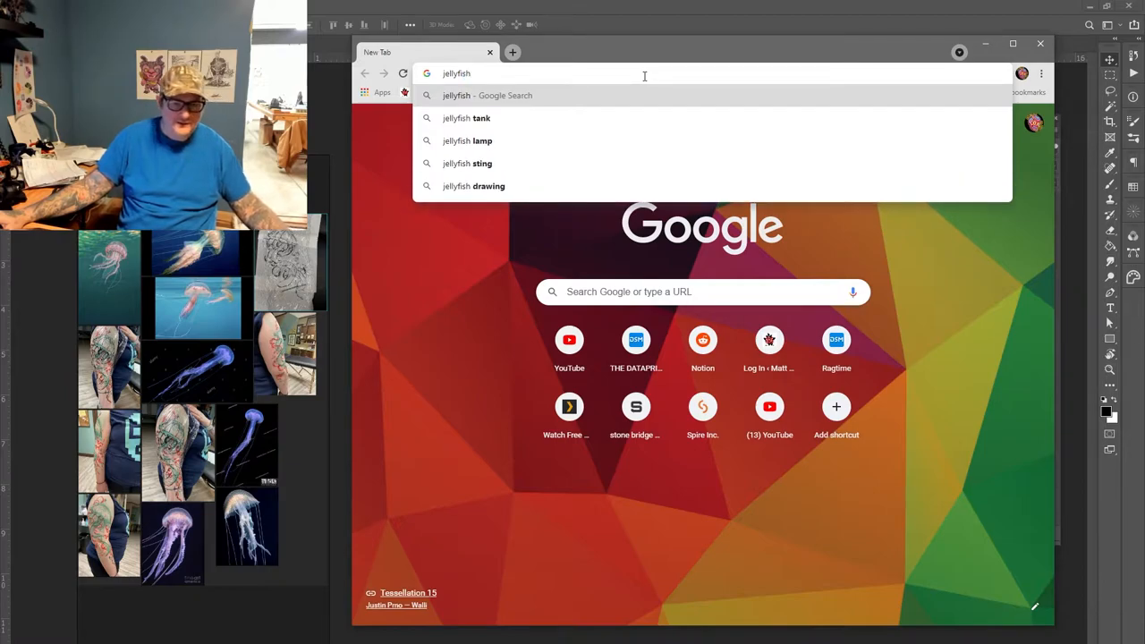
{"action": "type", "text": "vin"}
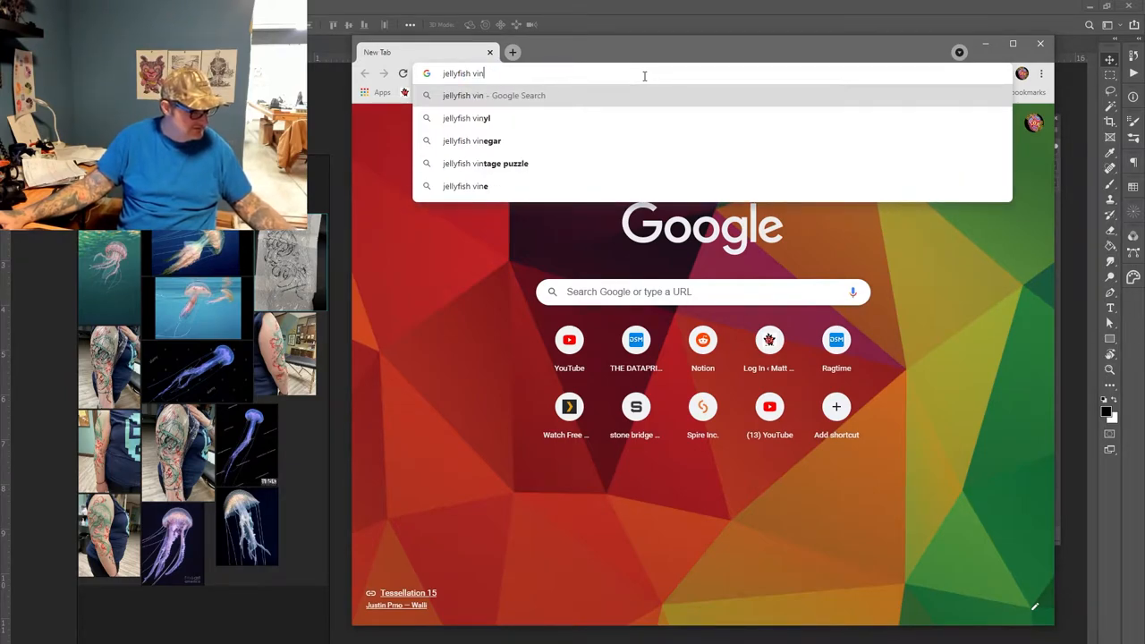
{"action": "left_click", "coordinate": [487, 162]}
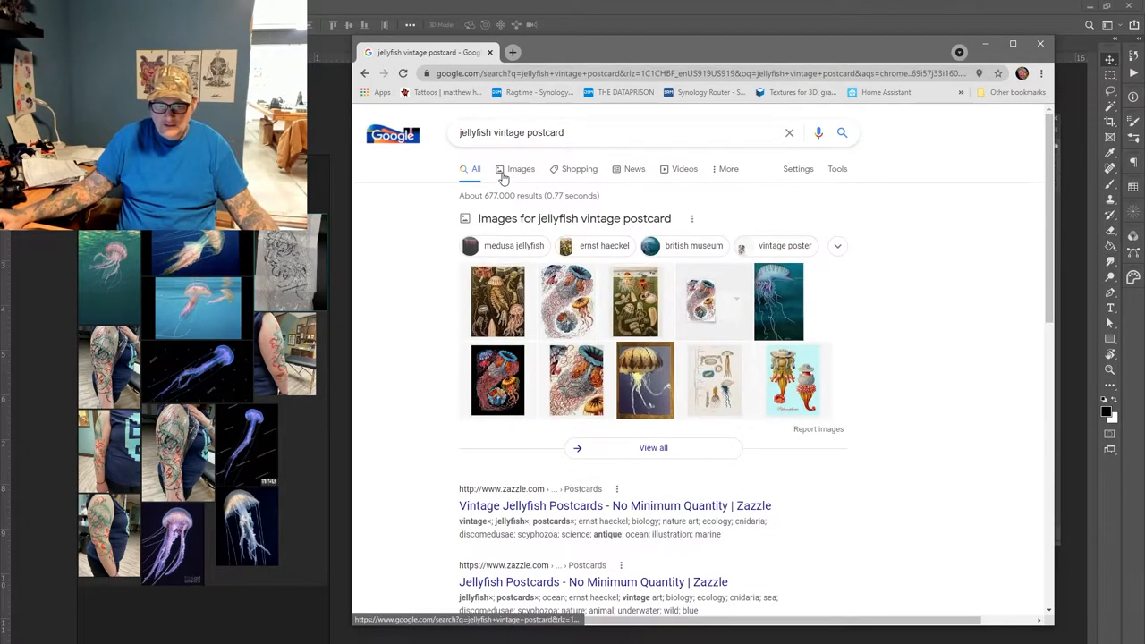
Switch to Google Images and preview two antique jellyfish postcard illustrations
{"action": "left_click", "coordinate": [521, 168]}
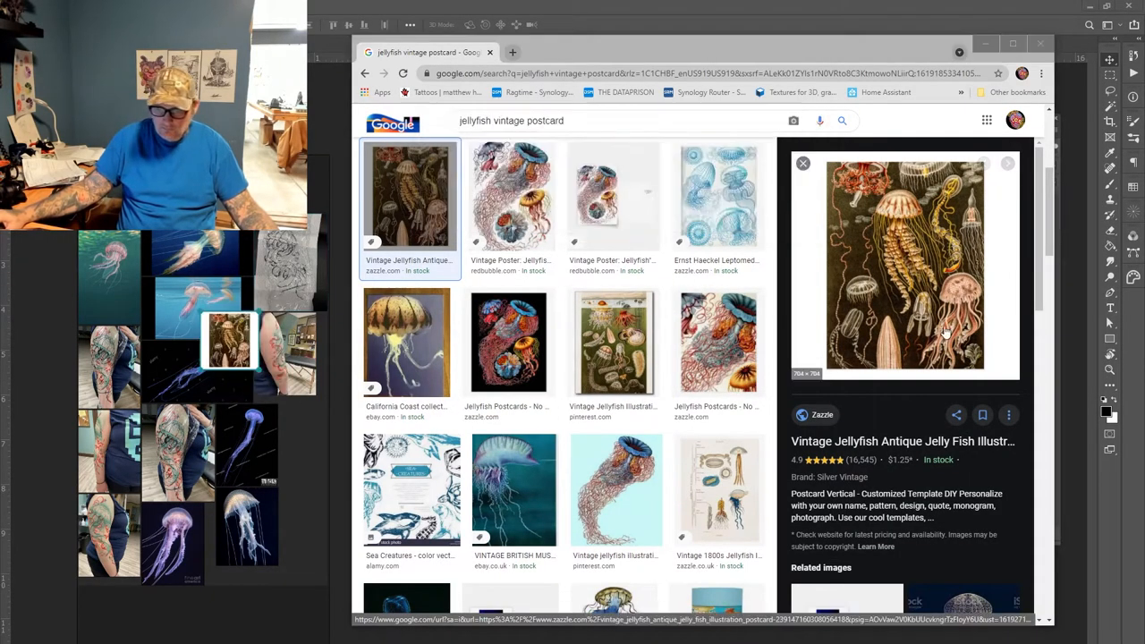
{"action": "left_click", "coordinate": [508, 343]}
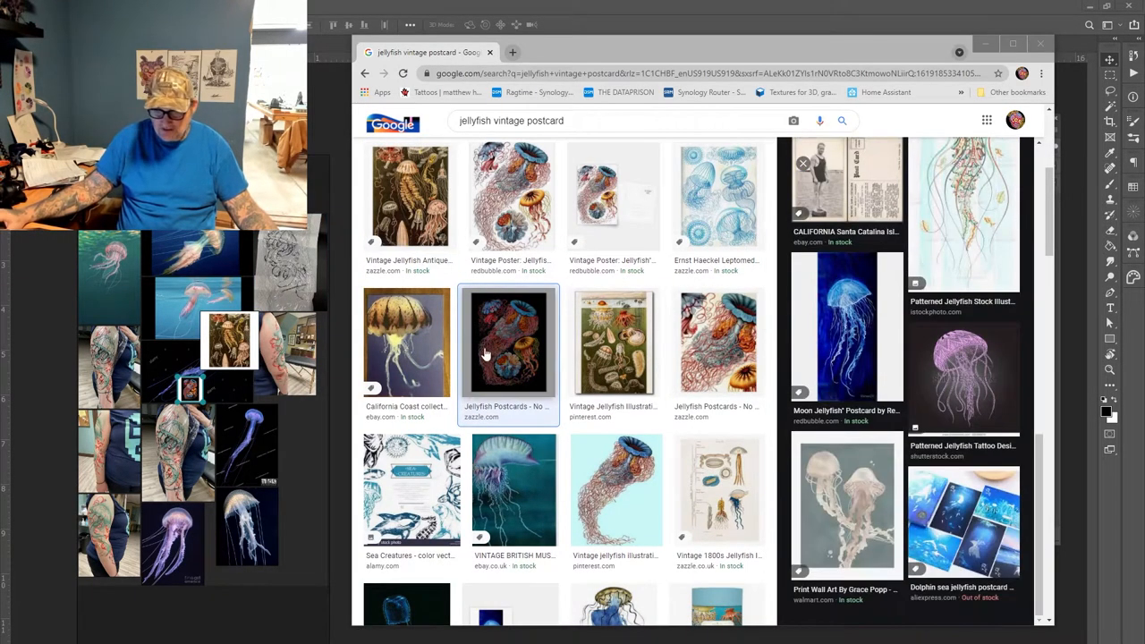
{"action": "left_click", "coordinate": [616, 429]}
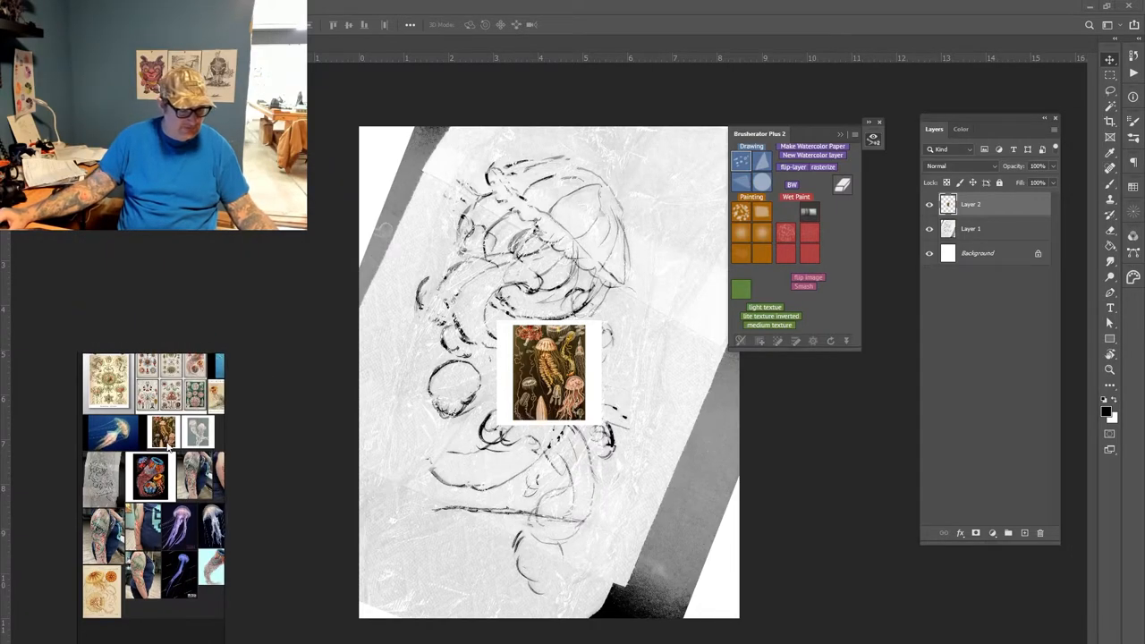
Paste the vintage jellyfish print as a new layer and enlarge it over the sketch
{"action": "left_click", "coordinate": [927, 204]}
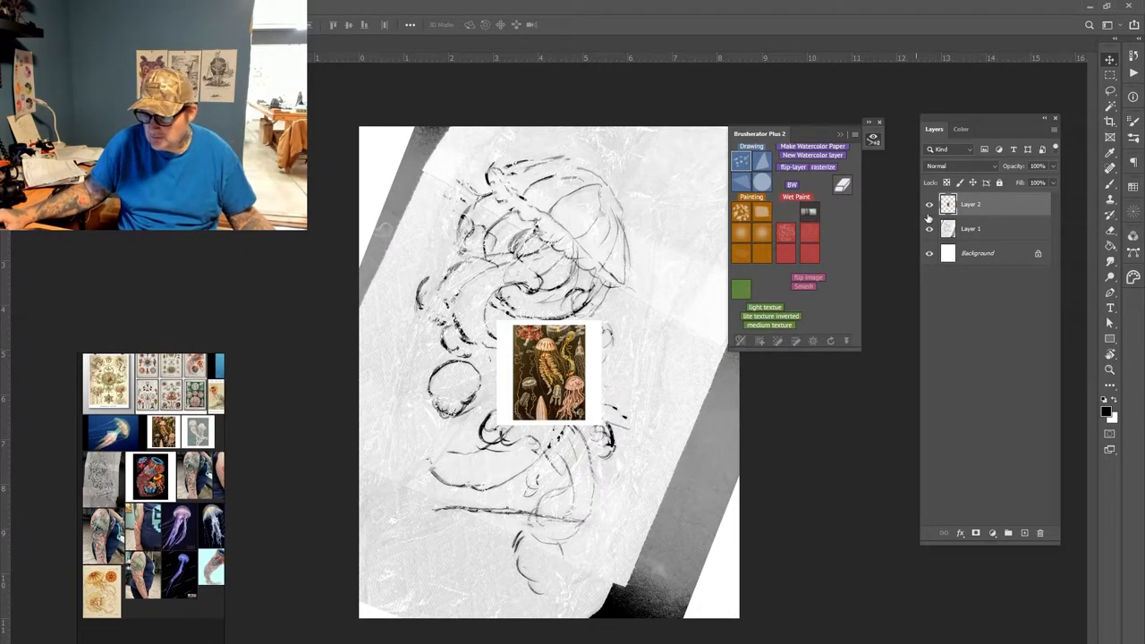
{"action": "left_click", "coordinate": [928, 204]}
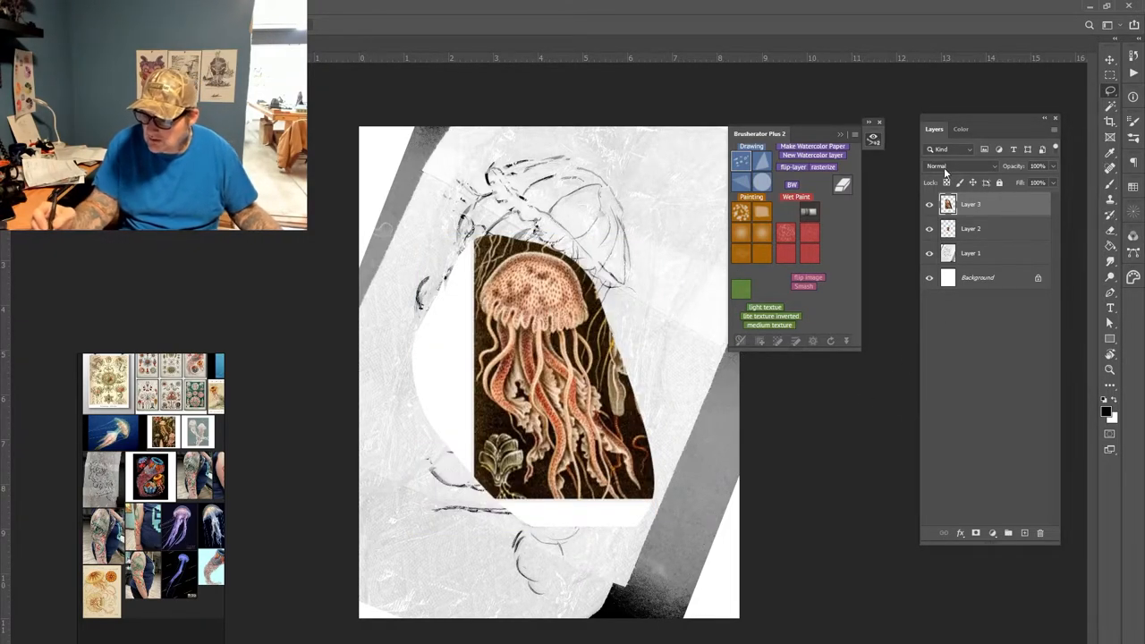
Set the illustration layer to Multiply and rotate it to the sketch's angle
{"action": "left_click", "coordinate": [957, 166]}
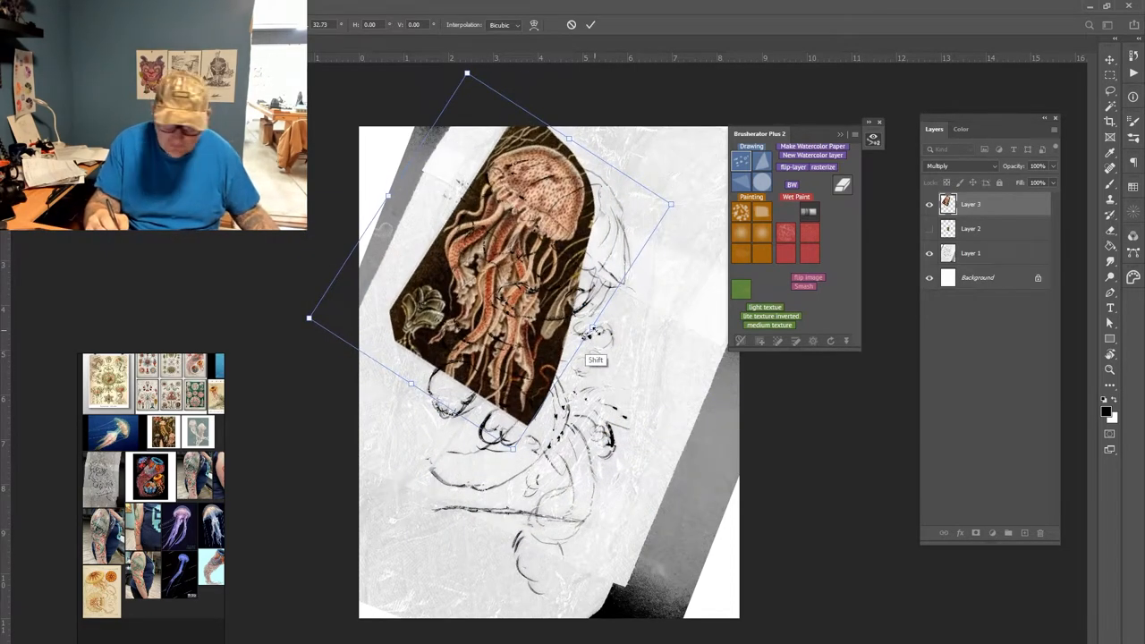
{"action": "left_click_drag", "start_coordinate": [670, 204], "coordinate": [724, 240]}
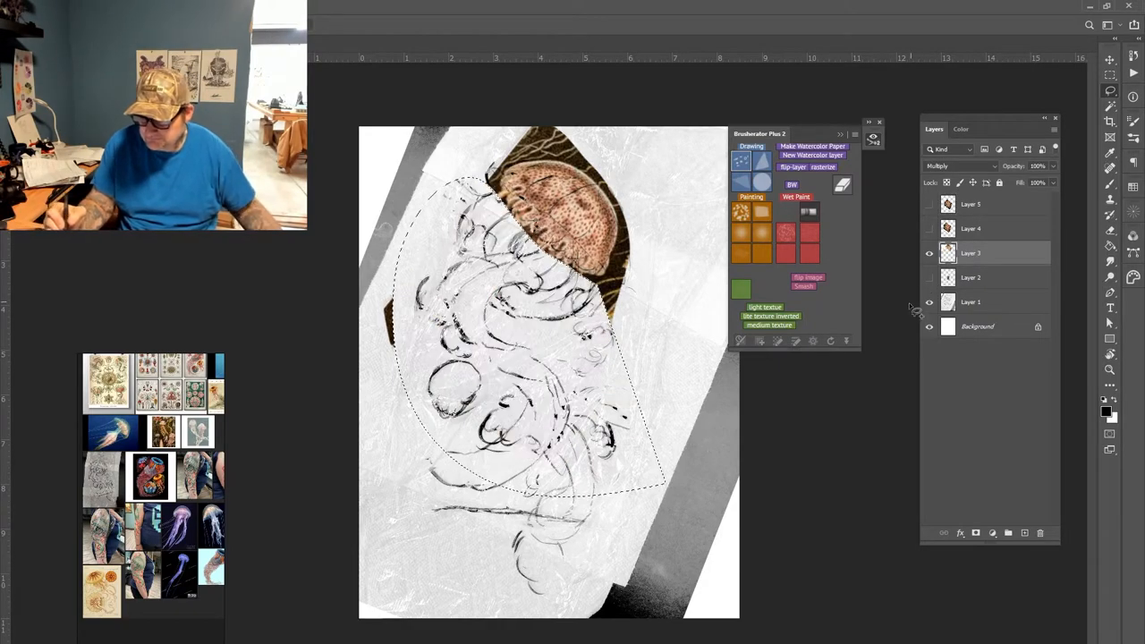
Activate Layer 5 and rotate and stretch the jellyfish reference toward the sketch angle
{"action": "left_click", "coordinate": [928, 229]}
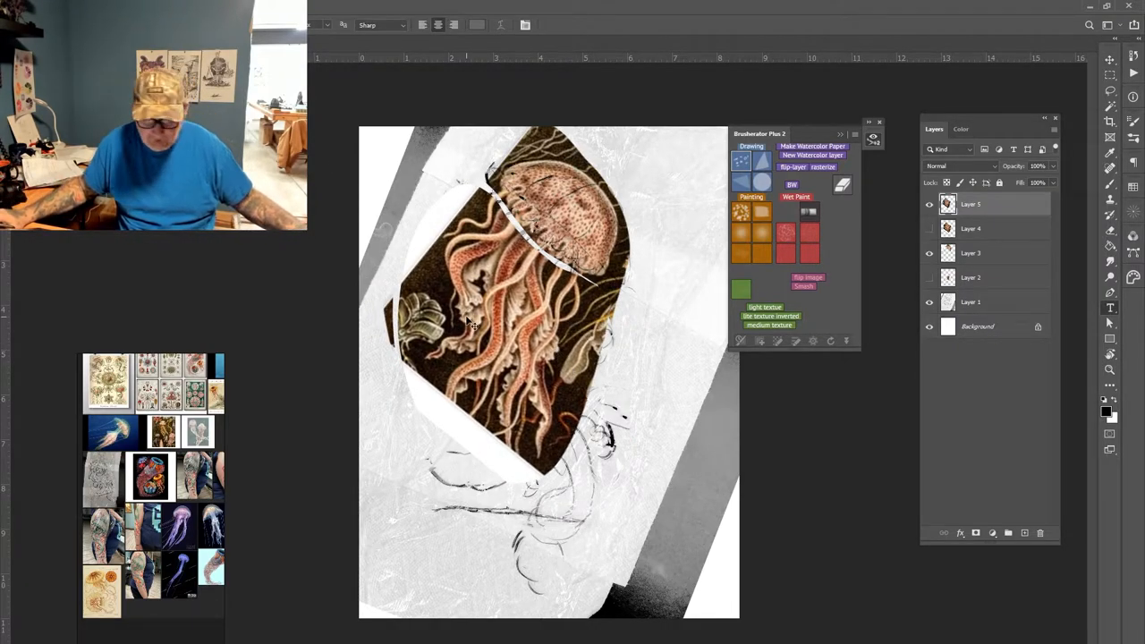
{"action": "right_click", "coordinate": [468, 322]}
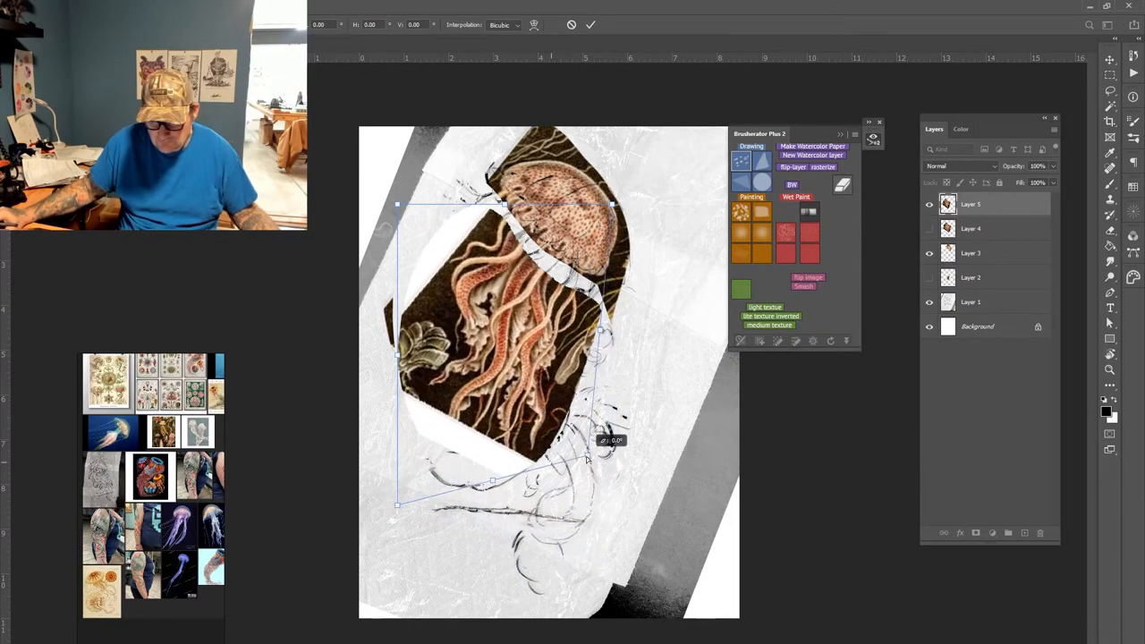
{"action": "left_click_drag", "start_coordinate": [587, 461], "coordinate": [617, 483]}
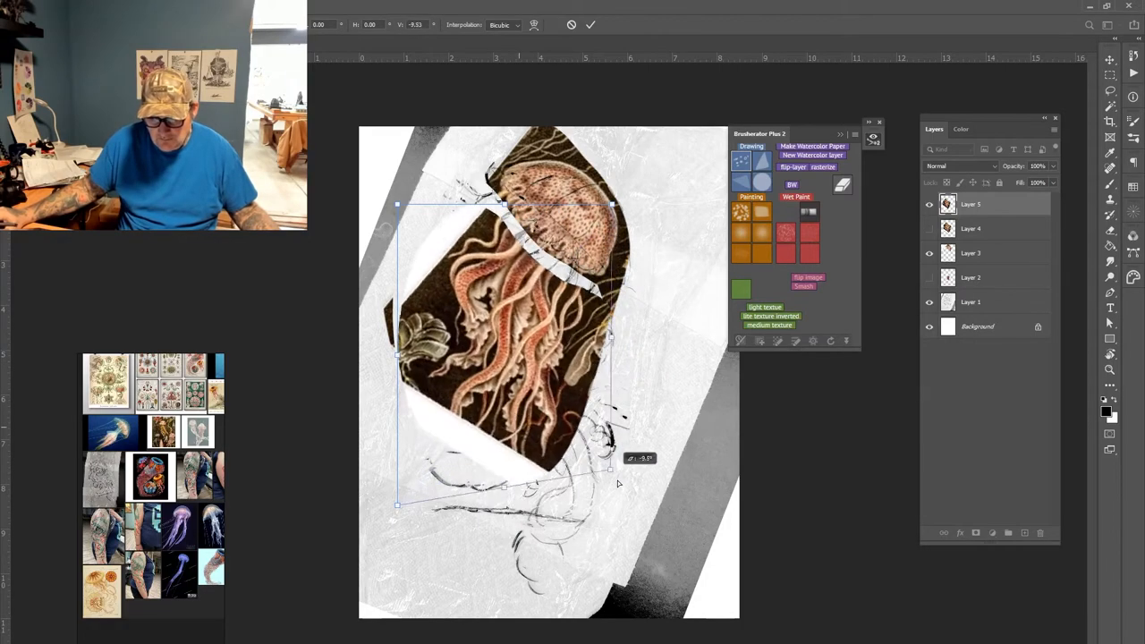
{"action": "left_click_drag", "start_coordinate": [612, 465], "coordinate": [669, 457]}
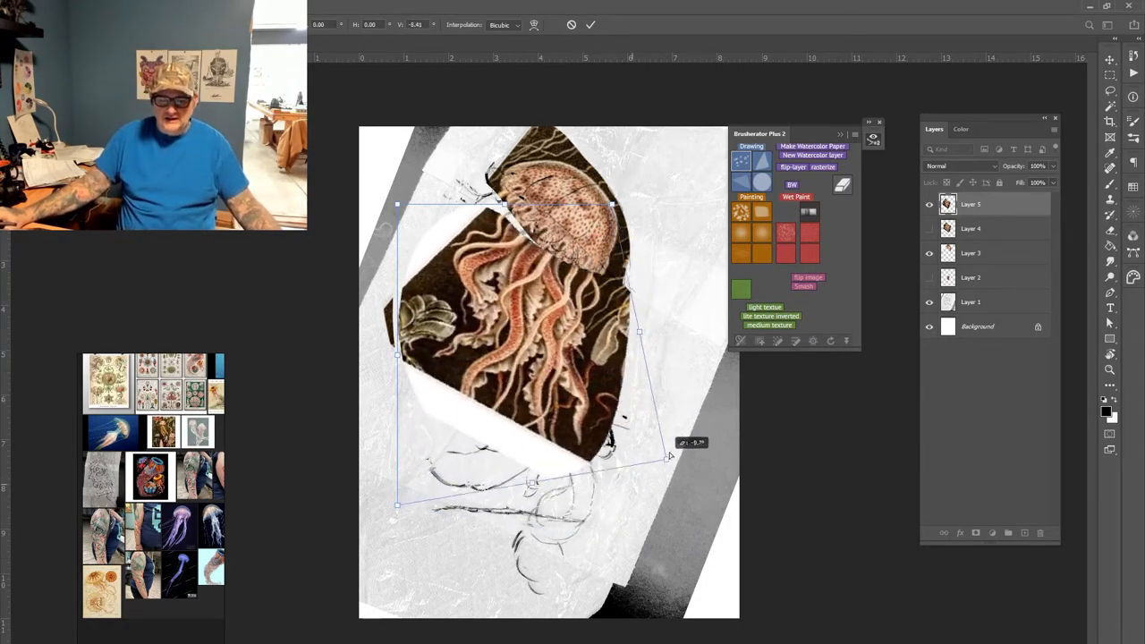
{"action": "left_click_drag", "start_coordinate": [666, 458], "coordinate": [626, 438]}
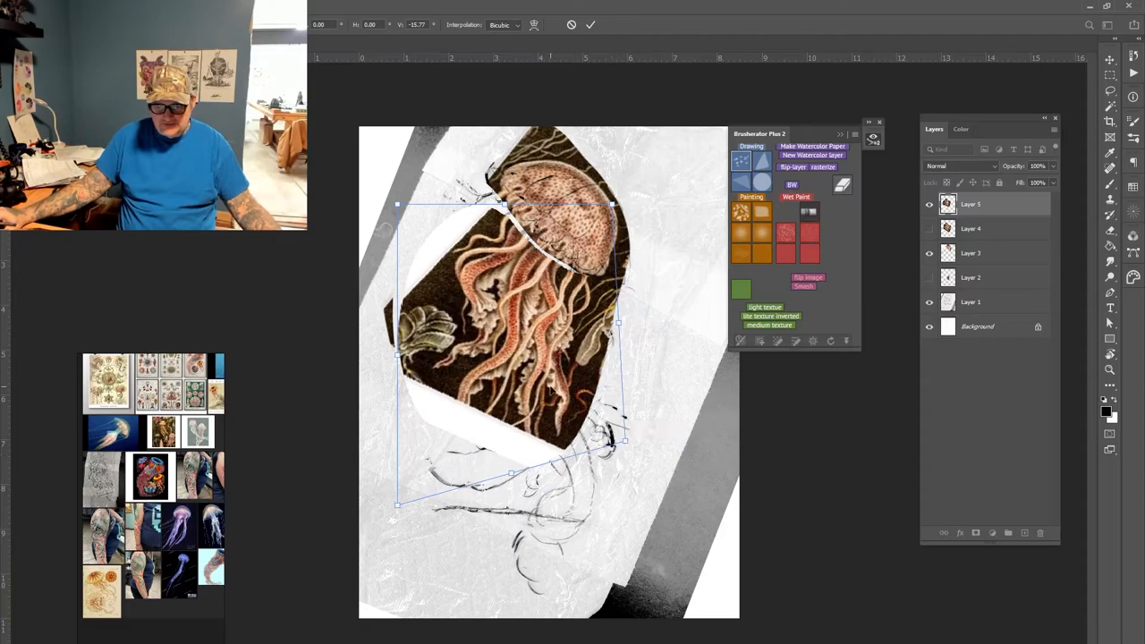
Warp the reference so the jellyfish body bends along the sketched curve
{"action": "right_click", "coordinate": [554, 394]}
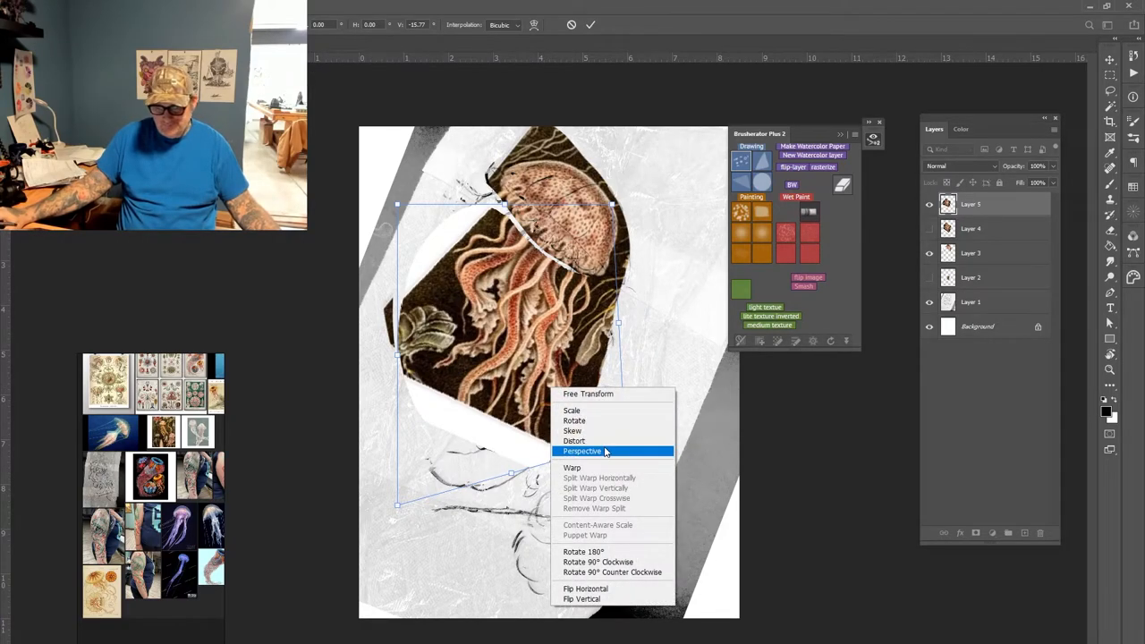
{"action": "mouse_move", "coordinate": [573, 469]}
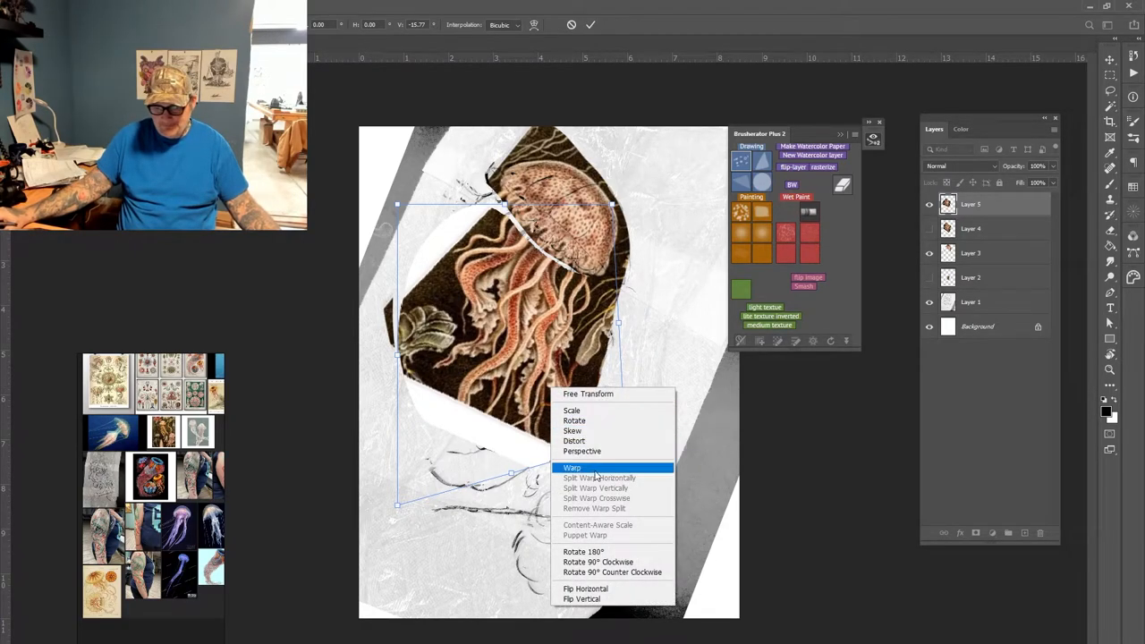
{"action": "left_click", "coordinate": [572, 467]}
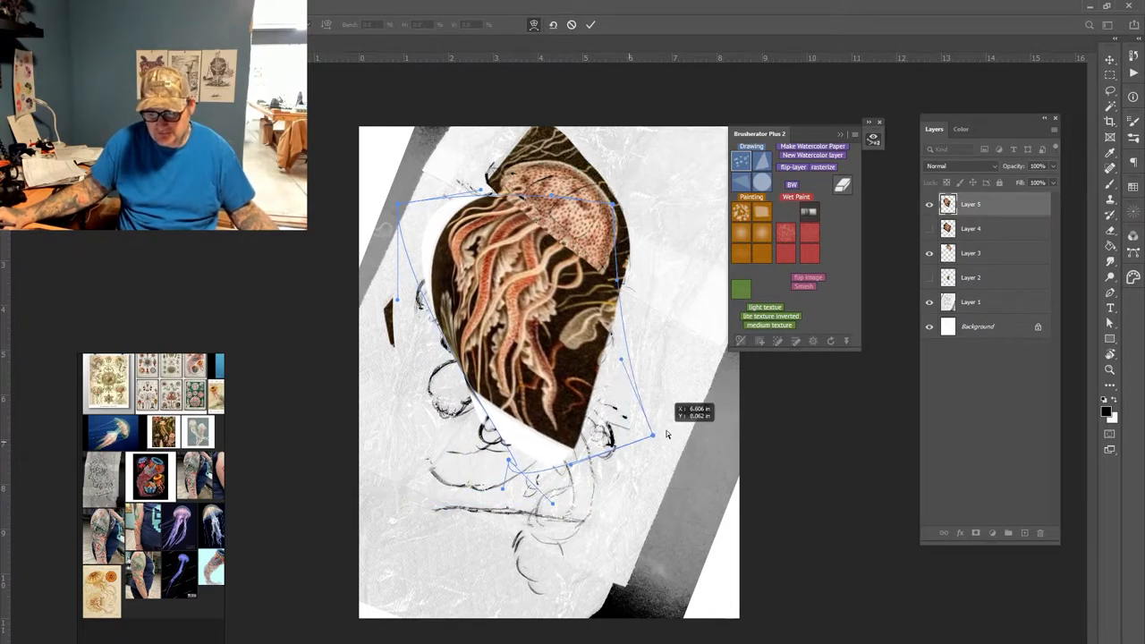
{"action": "left_click_drag", "start_coordinate": [665, 435], "coordinate": [689, 473]}
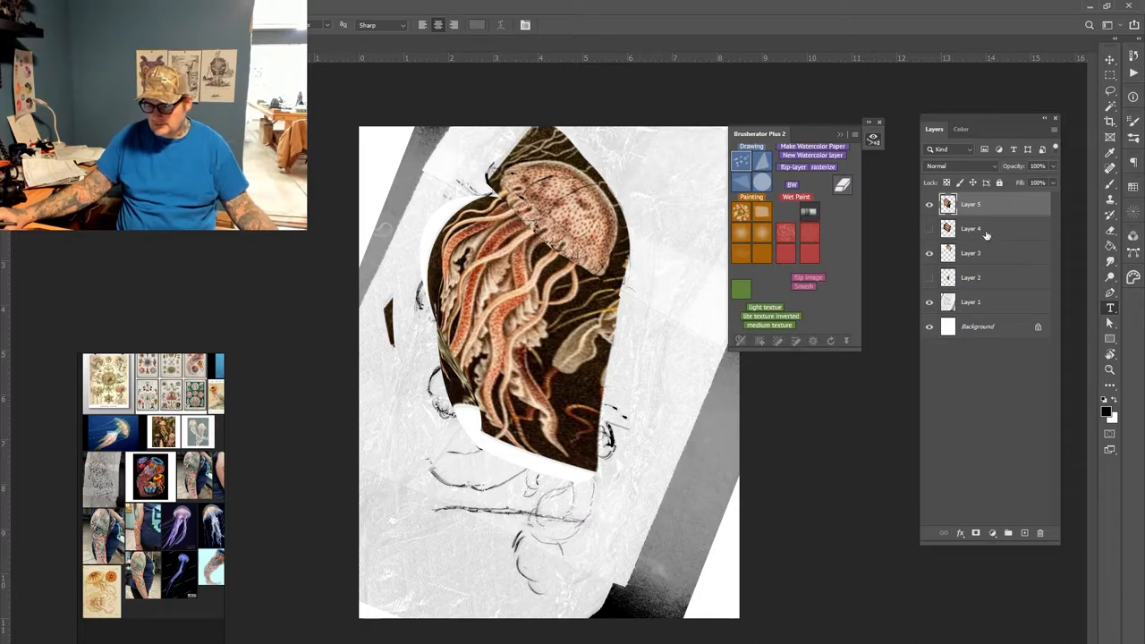
Place the Layer 4 copy lower and warp its tentacles to stretch down the canvas
{"action": "left_click_drag", "start_coordinate": [969, 229], "coordinate": [970, 201]}
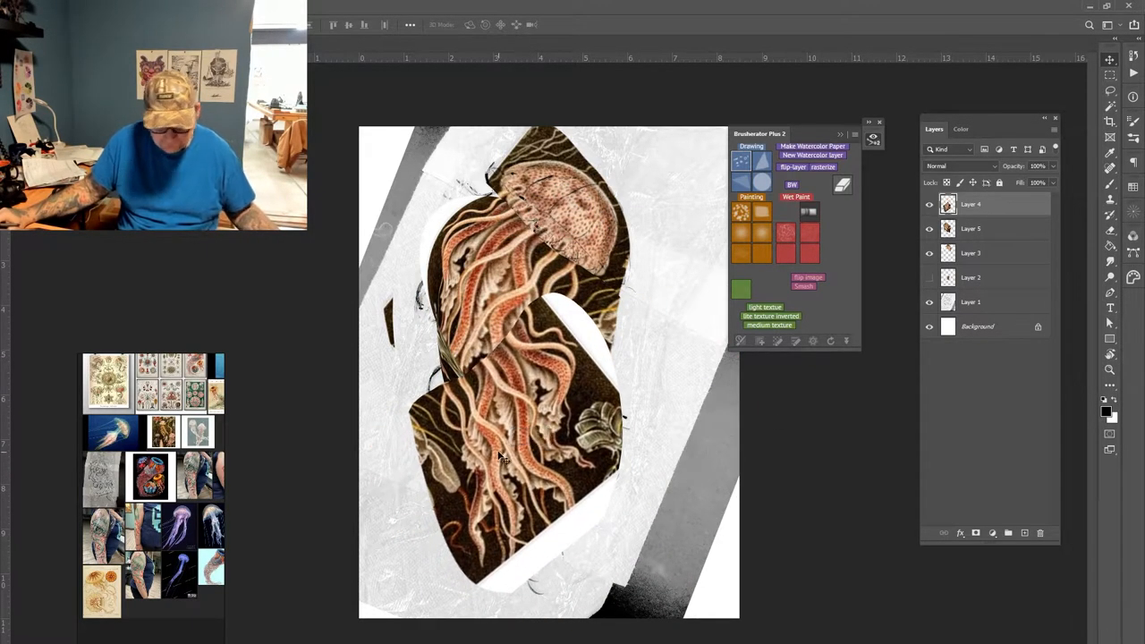
{"action": "right_click", "coordinate": [501, 456]}
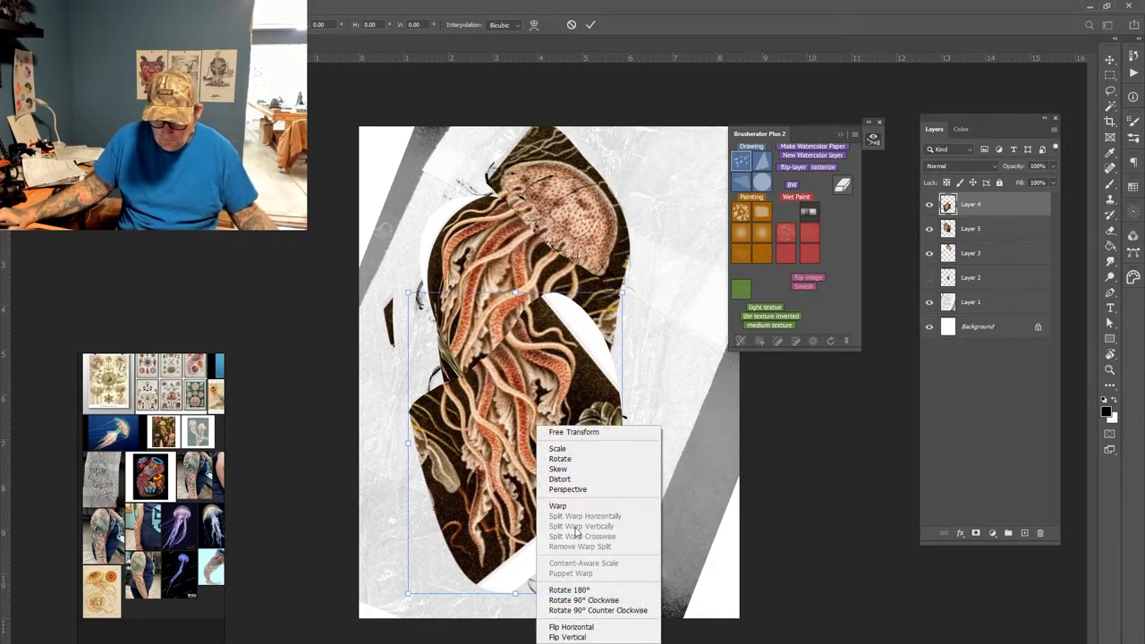
{"action": "left_click", "coordinate": [558, 505]}
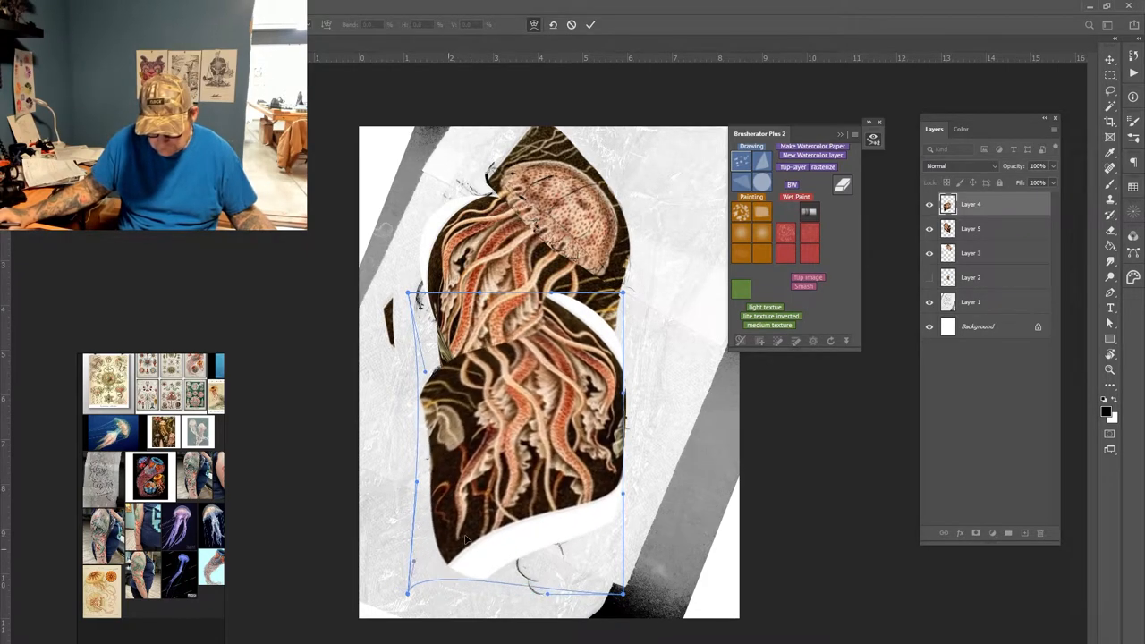
{"action": "left_click_drag", "start_coordinate": [626, 594], "coordinate": [510, 627]}
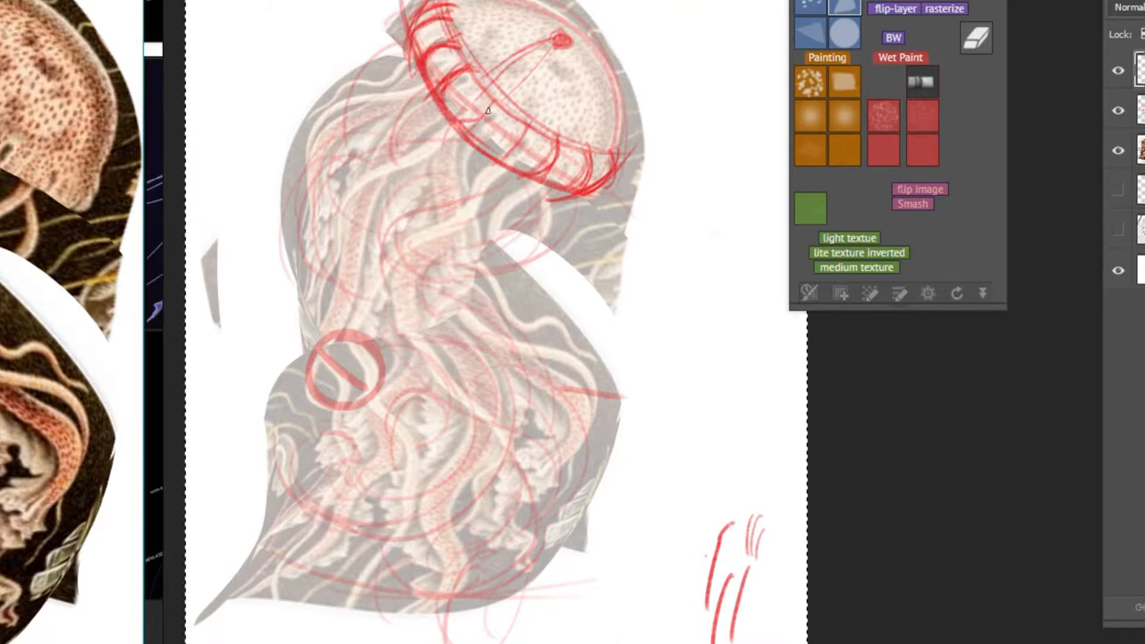
Draw red outlines of the jellyfish bell ridges on a new layer over the references
{"action": "left_click_drag", "start_coordinate": [487, 111], "coordinate": [558, 170]}
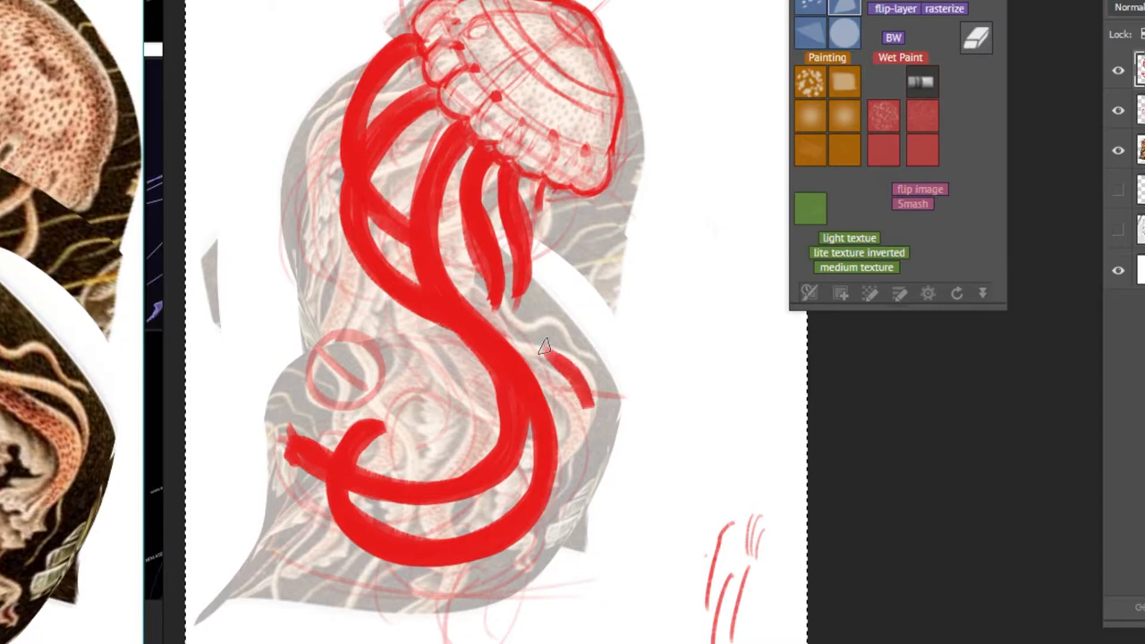
Paint a thick solid red tentacle shape sweeping down from the bell with a larger brush
{"action": "left_click_drag", "start_coordinate": [546, 349], "coordinate": [474, 626]}
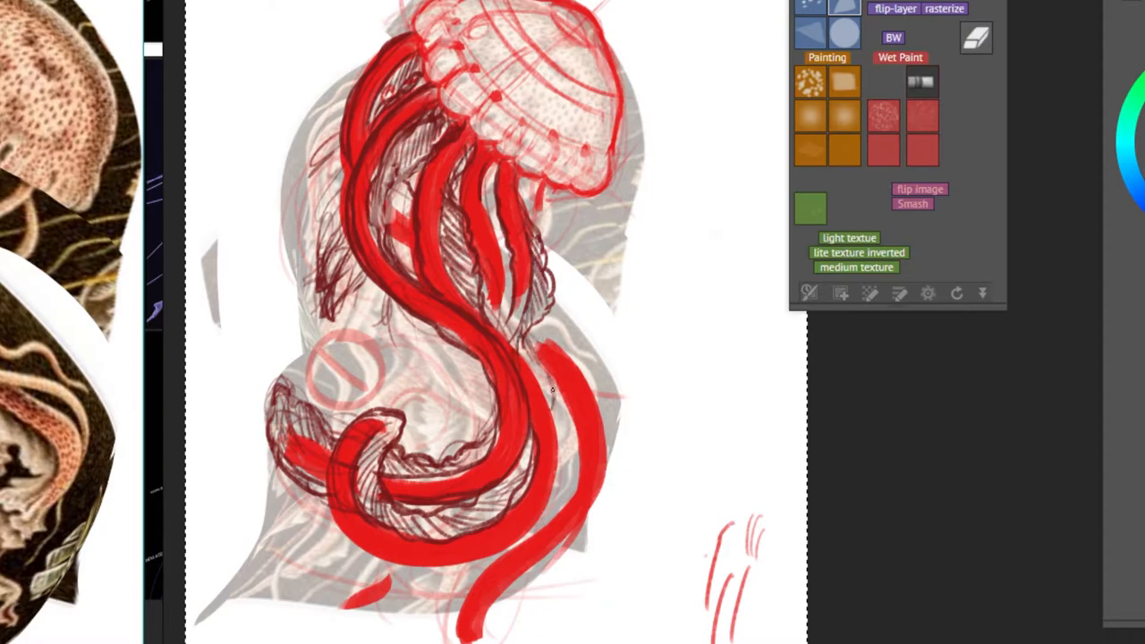
Ink the first dark red tentacle line over the pale pink sketch left of the bell
{"action": "left_click_drag", "start_coordinate": [563, 384], "coordinate": [456, 626]}
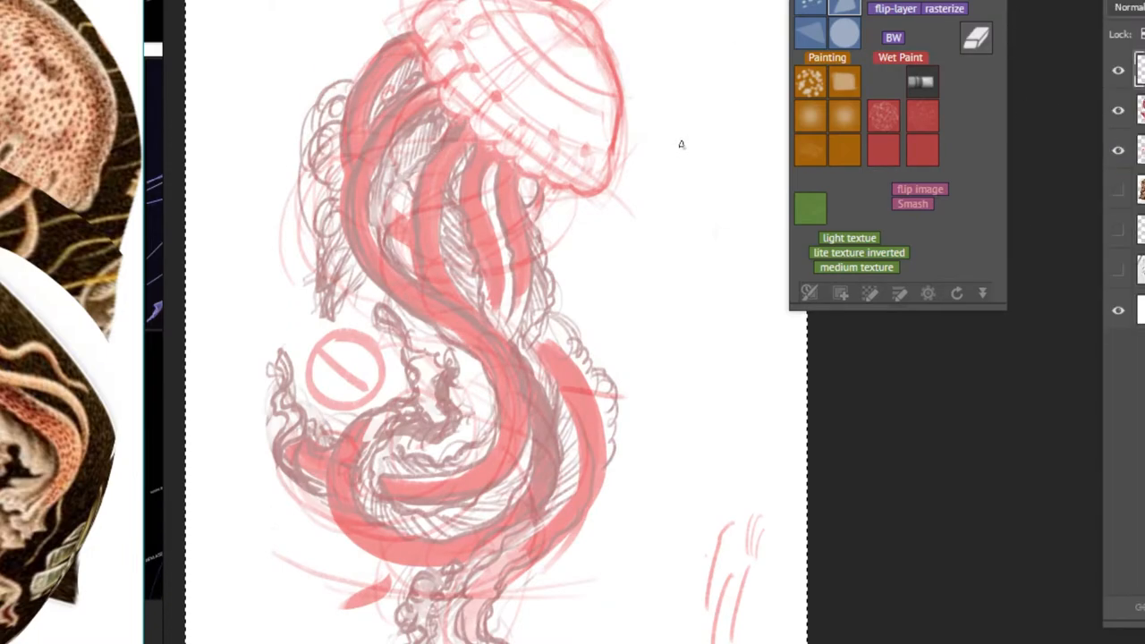
{"action": "left_click_drag", "start_coordinate": [679, 147], "coordinate": [683, 176]}
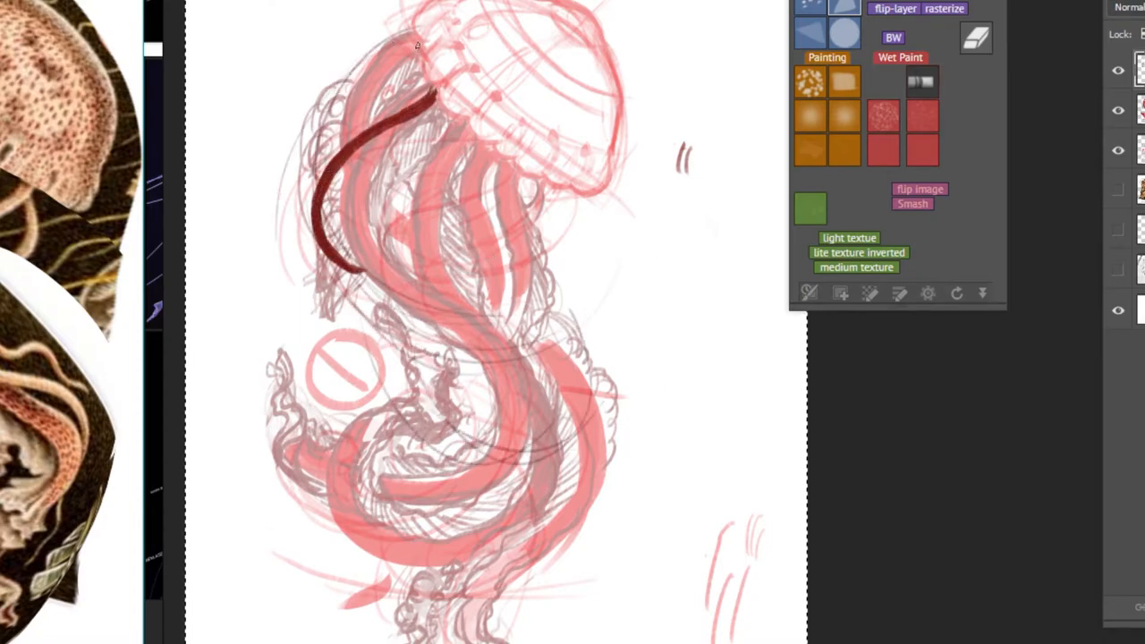
Ink the long thin tentacles and trace the scalloped lower rim of the bell in dark red
{"action": "left_click_drag", "start_coordinate": [411, 36], "coordinate": [340, 125]}
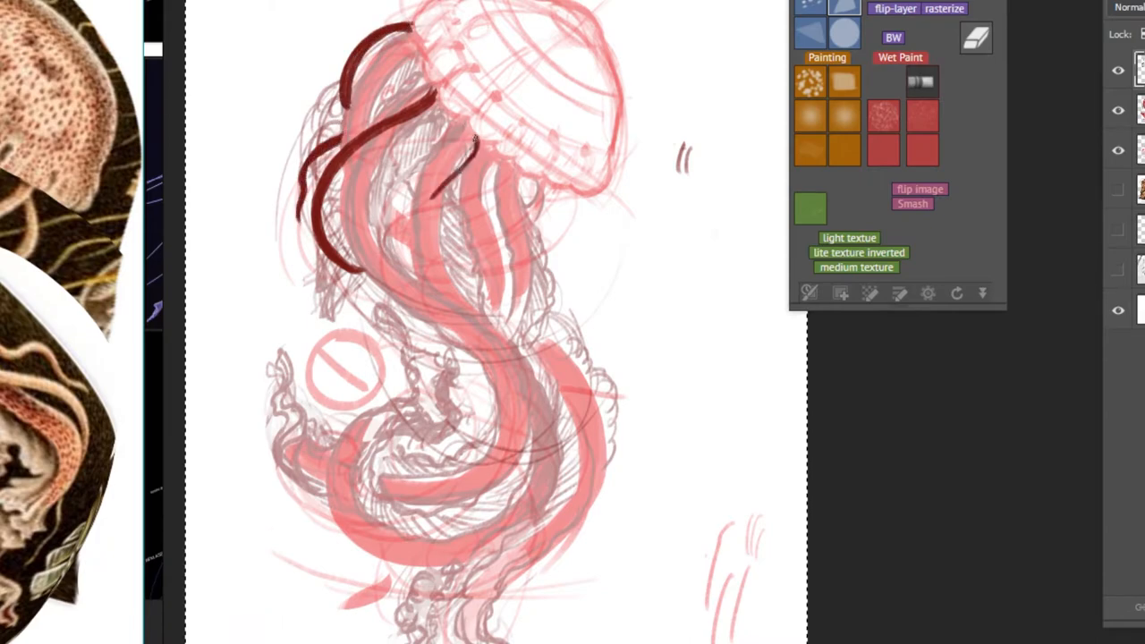
{"action": "left_click_drag", "start_coordinate": [483, 135], "coordinate": [457, 394]}
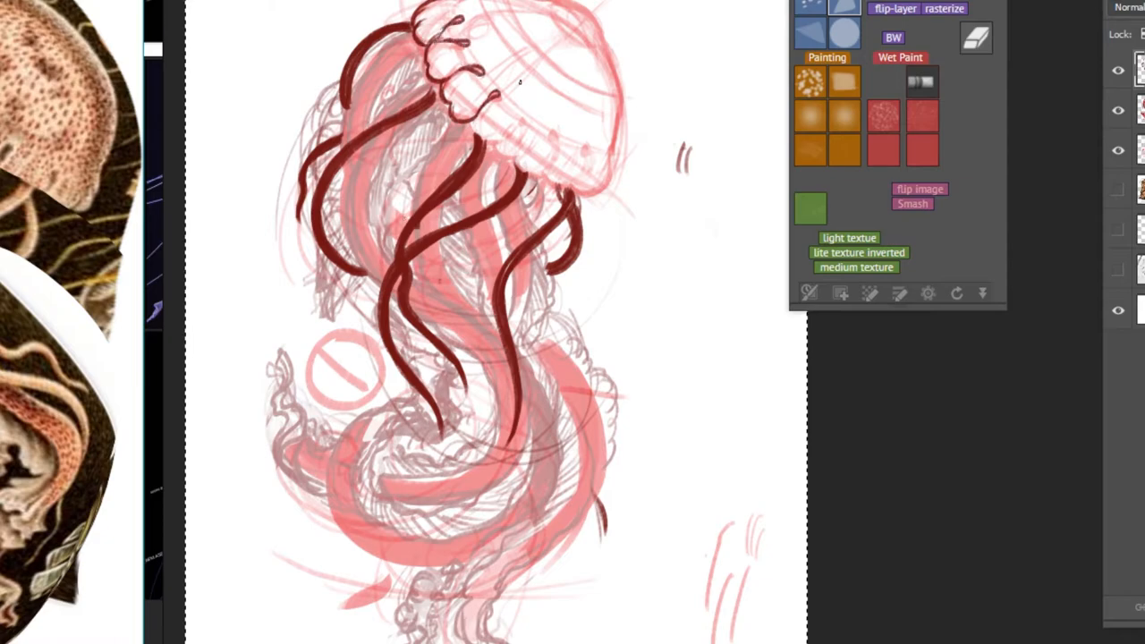
{"action": "left_click_drag", "start_coordinate": [501, 125], "coordinate": [516, 157]}
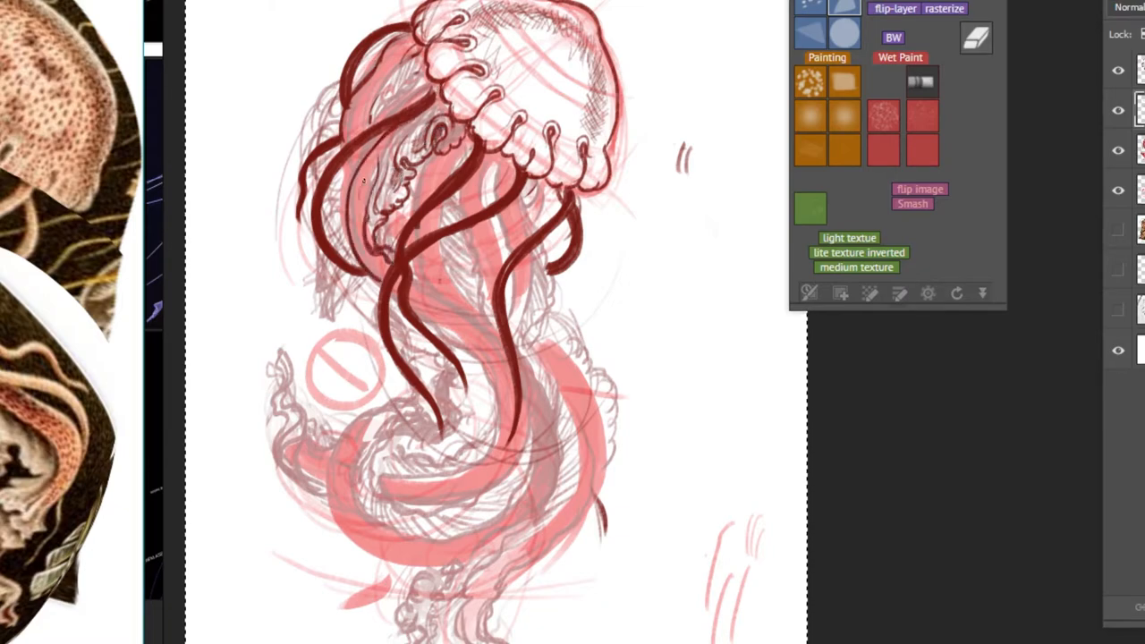
{"action": "left_click_drag", "start_coordinate": [376, 161], "coordinate": [367, 259]}
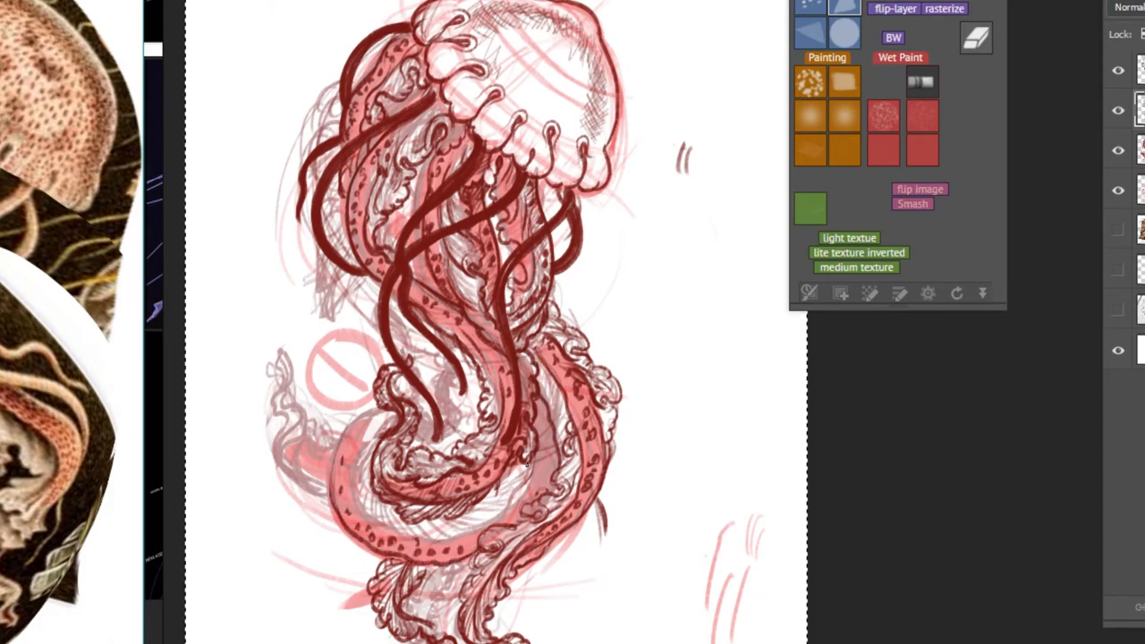
Add dark red detail touches to the frilly lower tentacles
{"action": "left_click", "coordinate": [474, 487]}
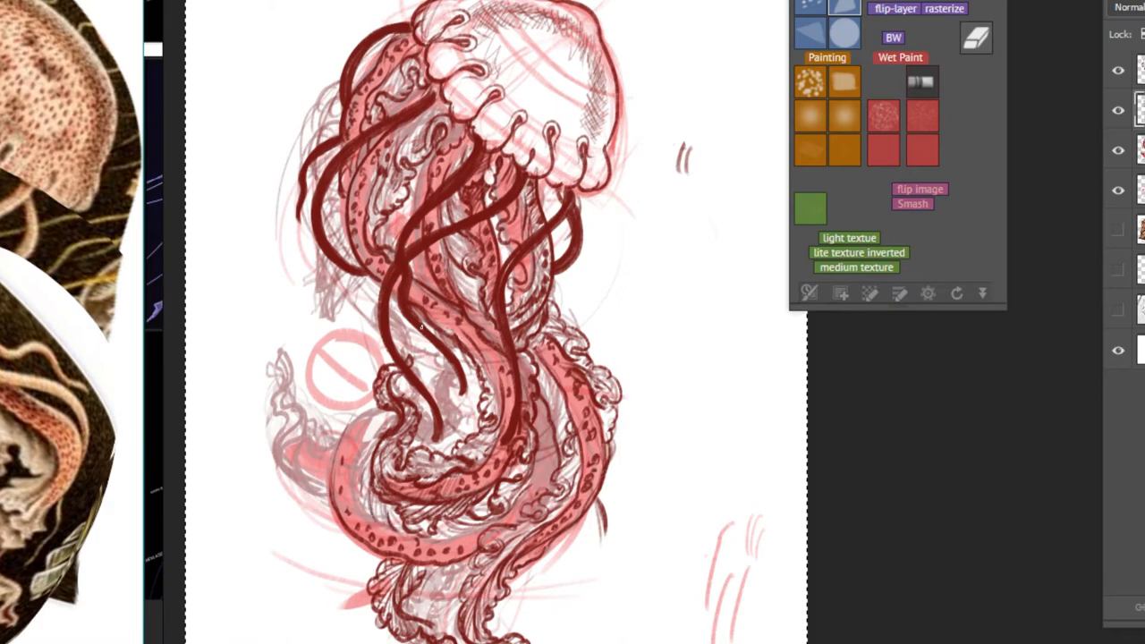
{"action": "left_click", "coordinate": [349, 483]}
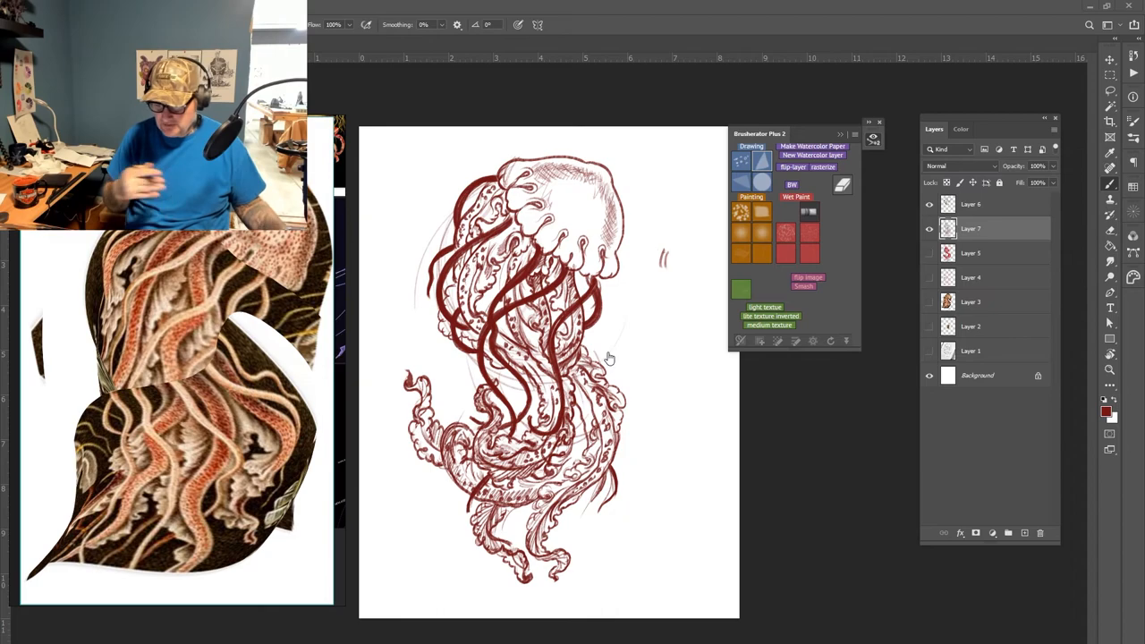
{"action": "mouse_move", "coordinate": [662, 308]}
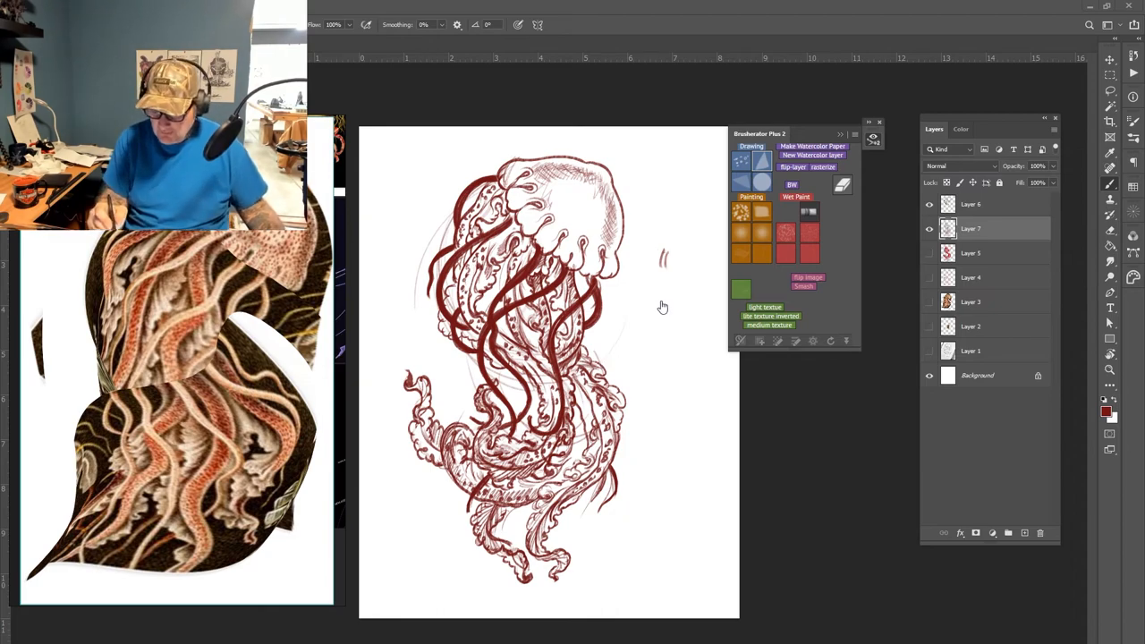
Create a new blank layer above the clean dark red inked jellyfish
{"action": "left_click", "coordinate": [970, 203]}
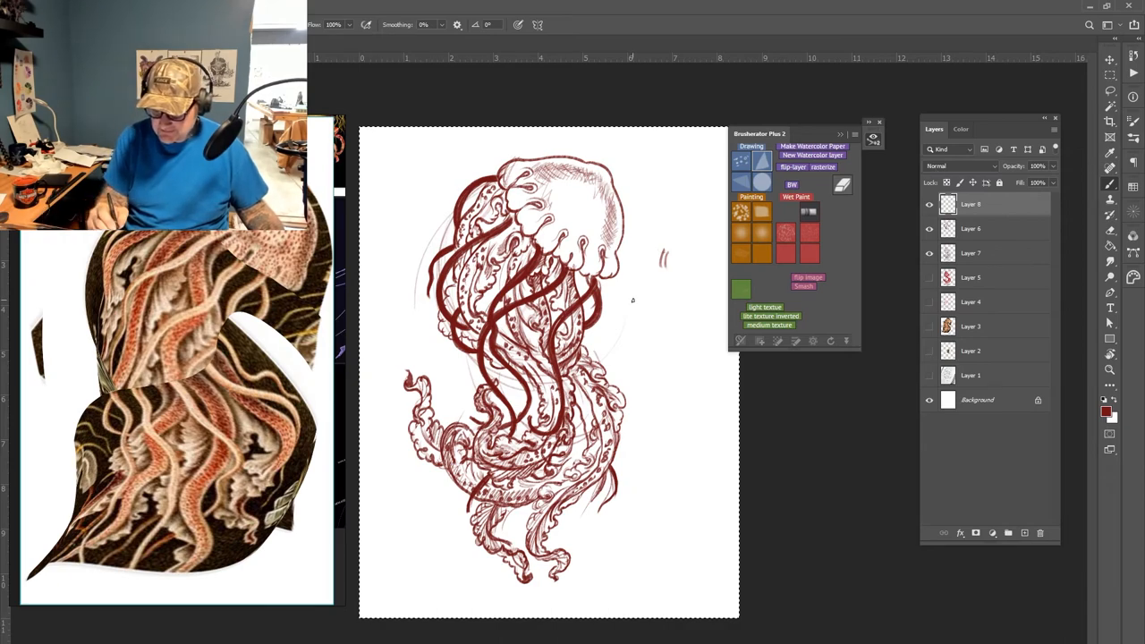
{"action": "mouse_move", "coordinate": [631, 295]}
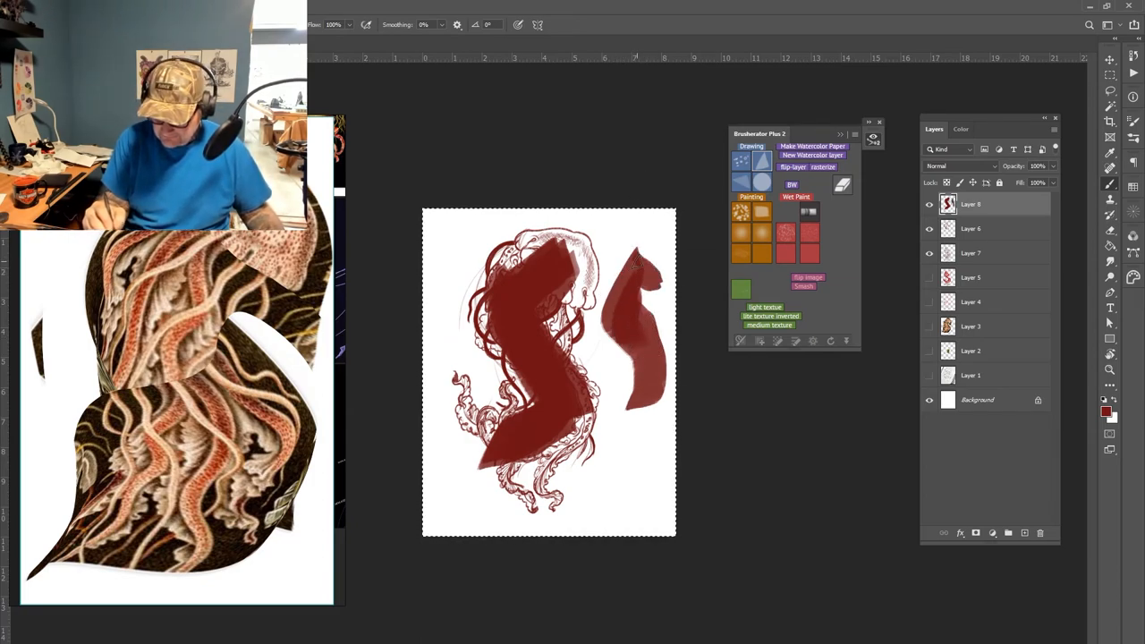
Block in a solid dark red tentacle shape to the right of the jellyfish on the top layer
{"action": "left_click_drag", "start_coordinate": [640, 250], "coordinate": [653, 394]}
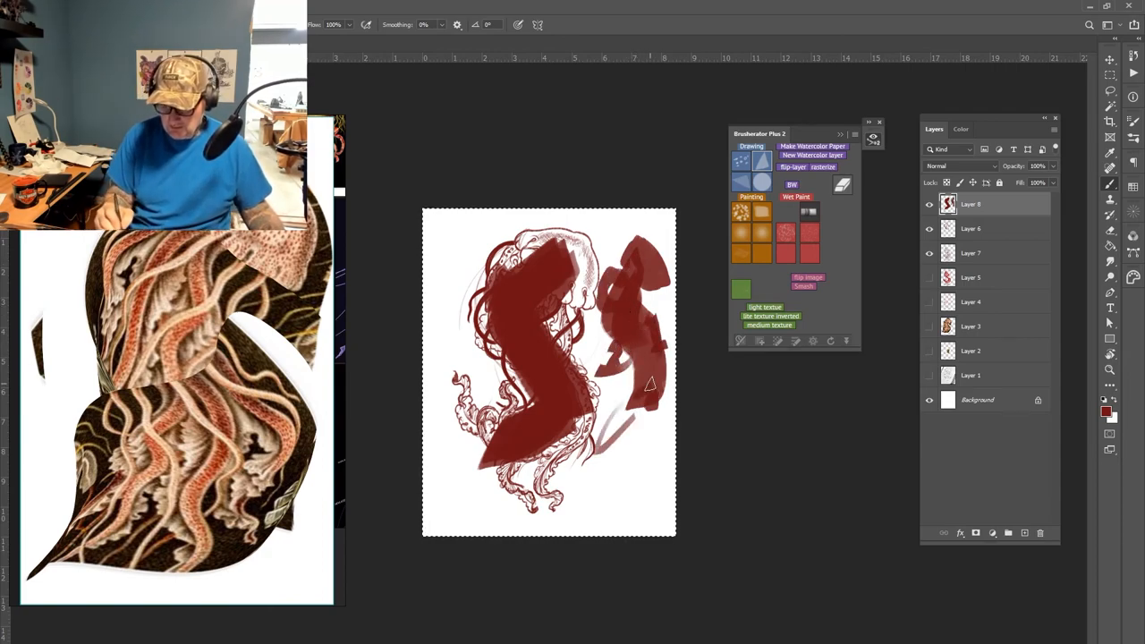
{"action": "left_click_drag", "start_coordinate": [644, 384], "coordinate": [653, 439]}
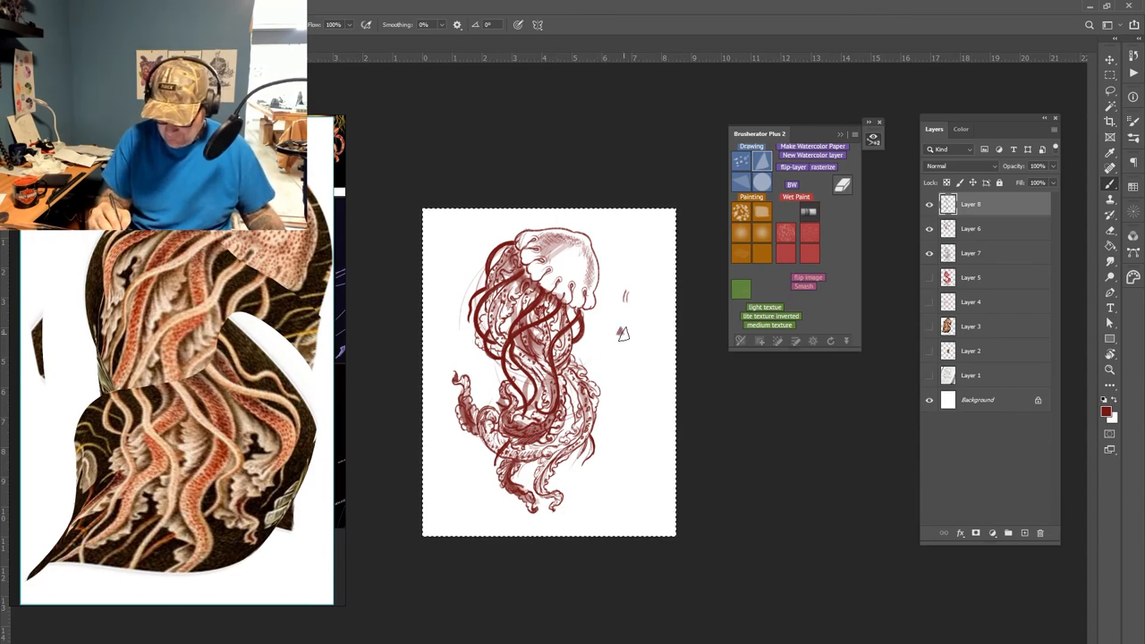
{"action": "left_click_drag", "start_coordinate": [622, 333], "coordinate": [644, 371]}
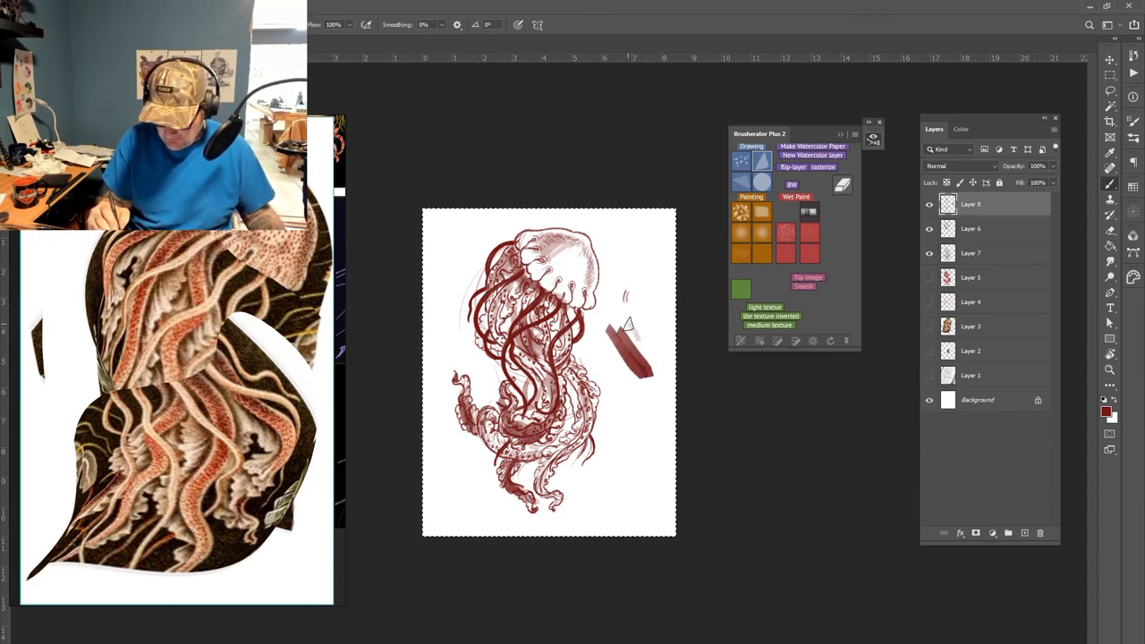